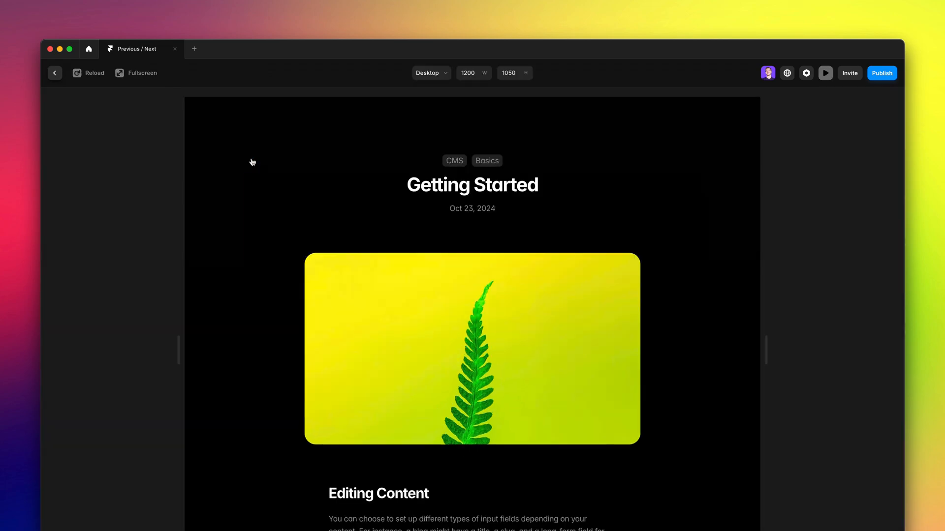
Step: Scroll through the Getting Started article toward the Styling Elements post in preview
{"action": "scroll", "scroll_direction": "down", "scroll_amount": 3}
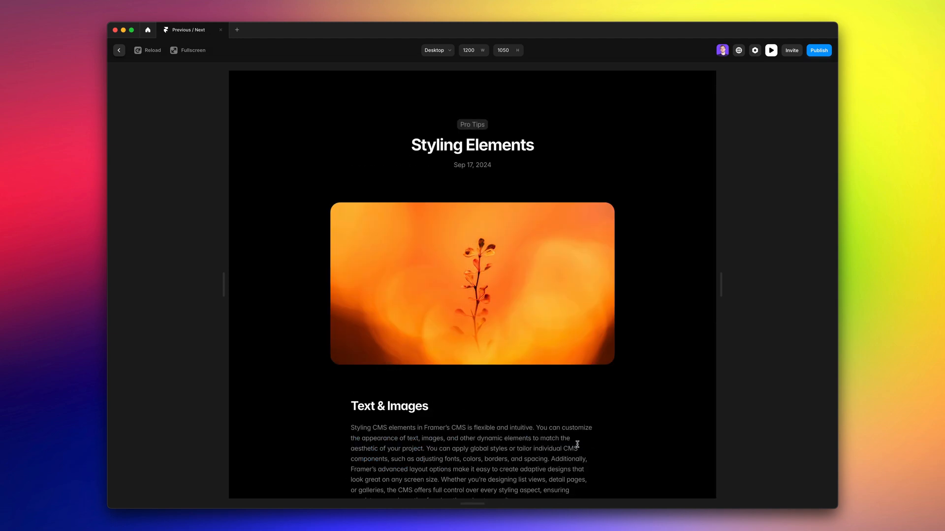
Step: Return to the editor and scroll to the bottom of the Getting Started page
{"action": "left_click", "coordinate": [119, 50]}
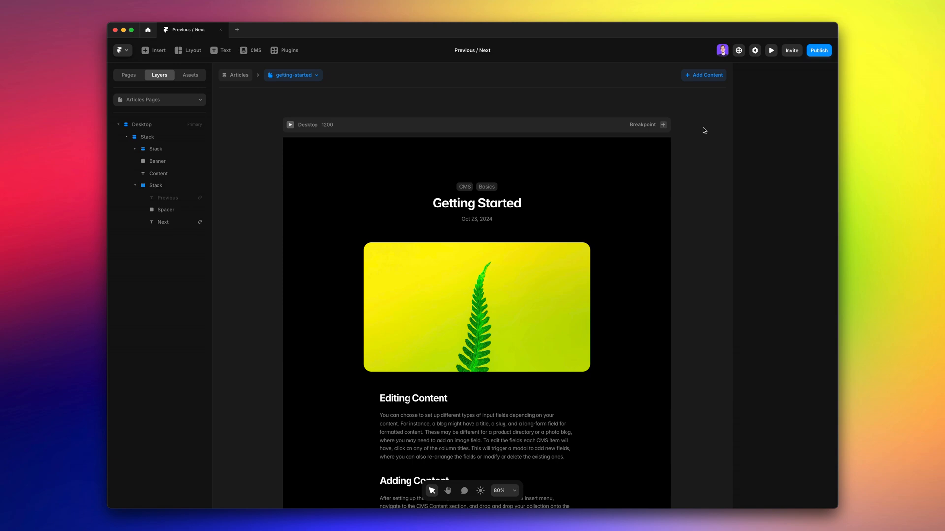
{"action": "scroll", "scroll_direction": "down", "scroll_amount": 3}
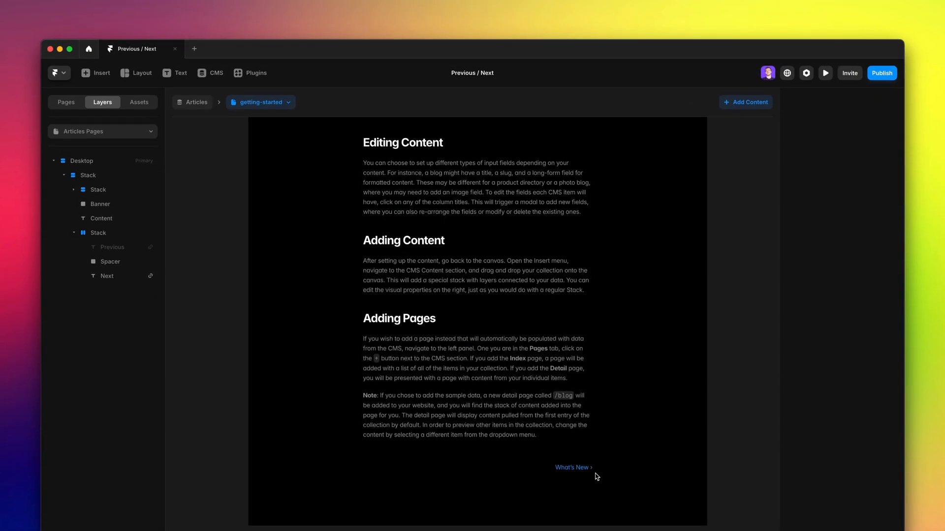
{"action": "mouse_move", "coordinate": [563, 485]}
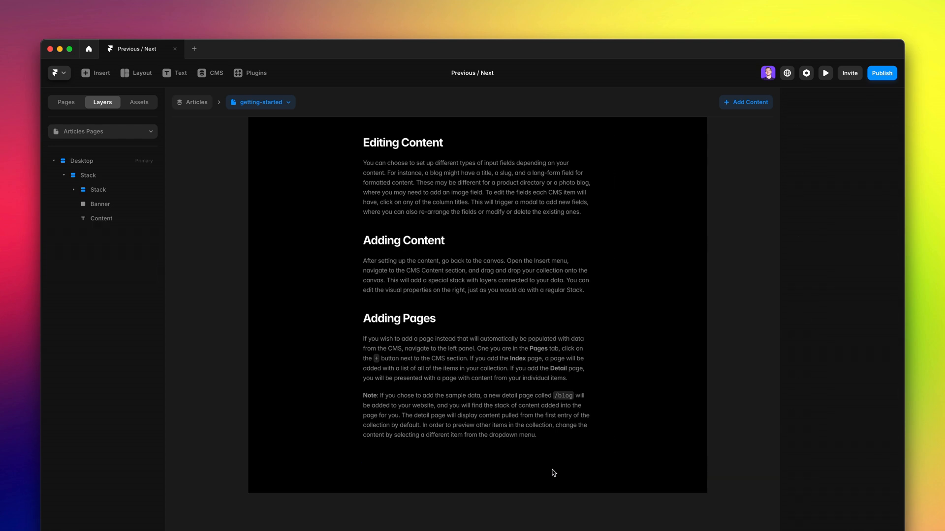
{"action": "mouse_move", "coordinate": [173, 139]}
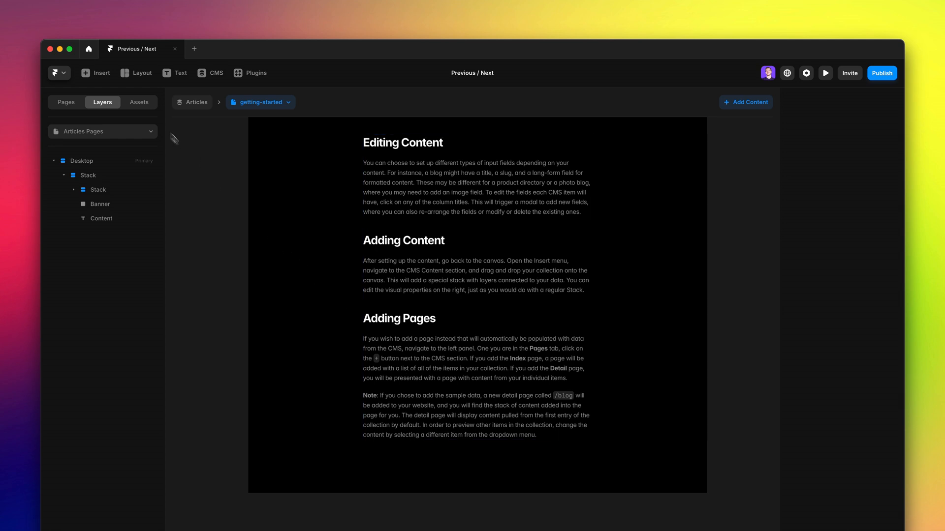
Step: Insert a Previous/Next link stack below the article text from the Insert library
{"action": "left_click", "coordinate": [95, 72]}
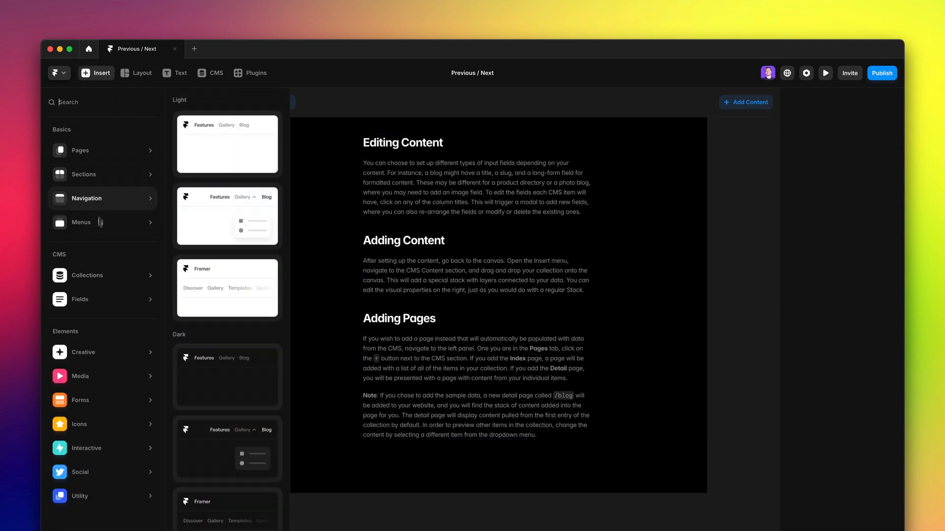
{"action": "left_click", "coordinate": [80, 299]}
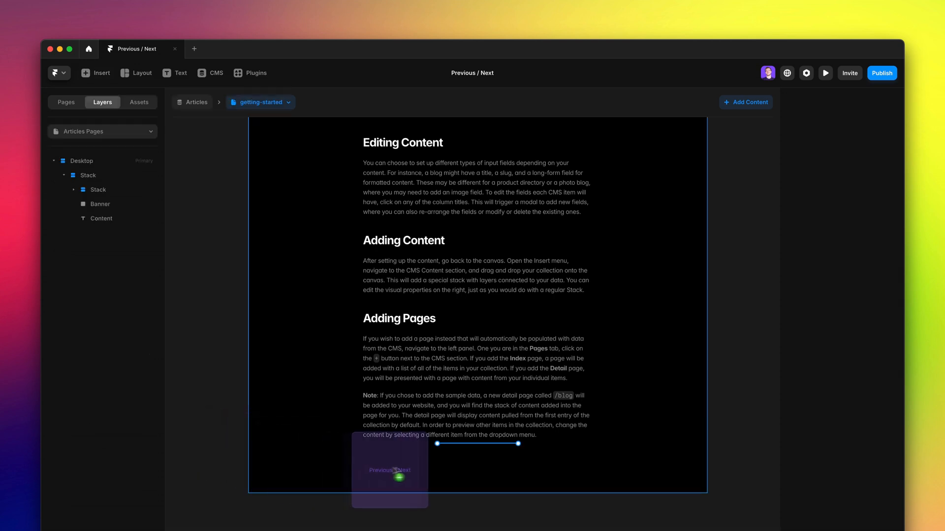
{"action": "left_click_drag", "start_coordinate": [390, 471], "coordinate": [485, 456]}
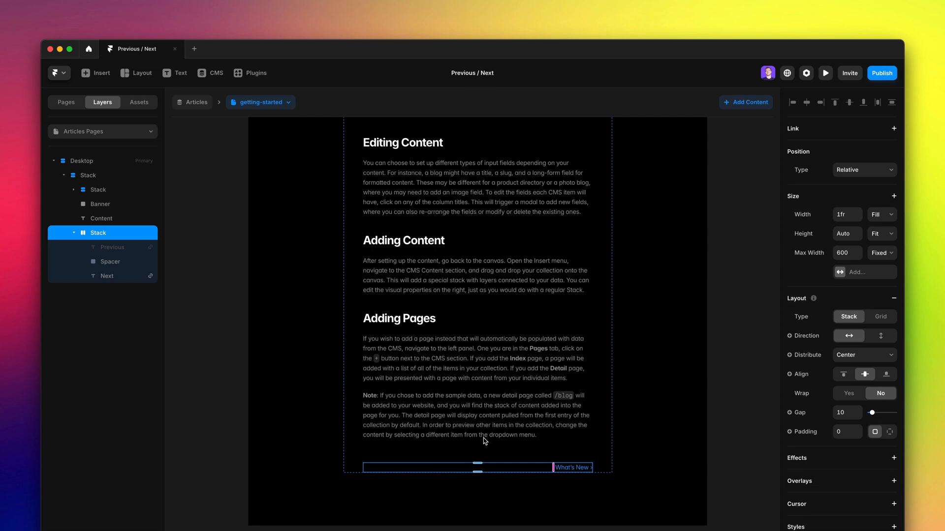
{"action": "left_click", "coordinate": [107, 275]}
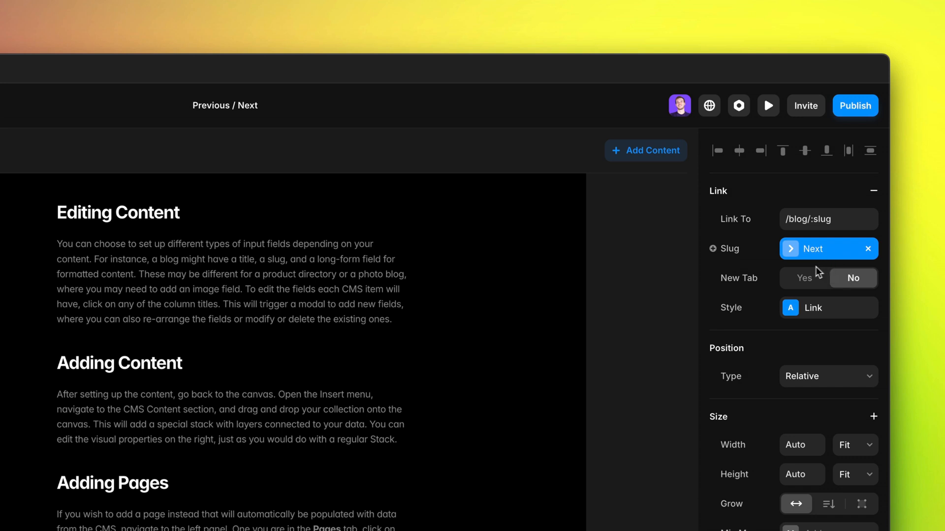
{"action": "left_click", "coordinate": [819, 248]}
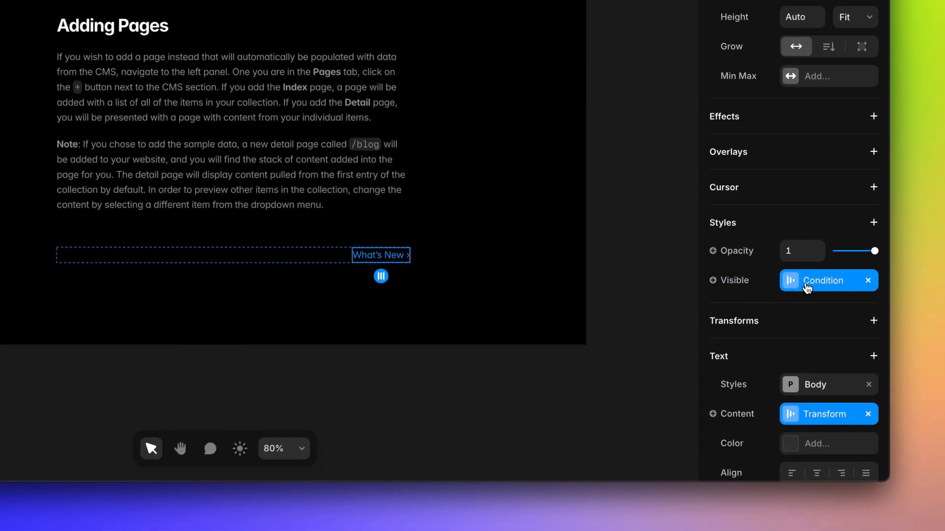
{"action": "left_click", "coordinate": [824, 281]}
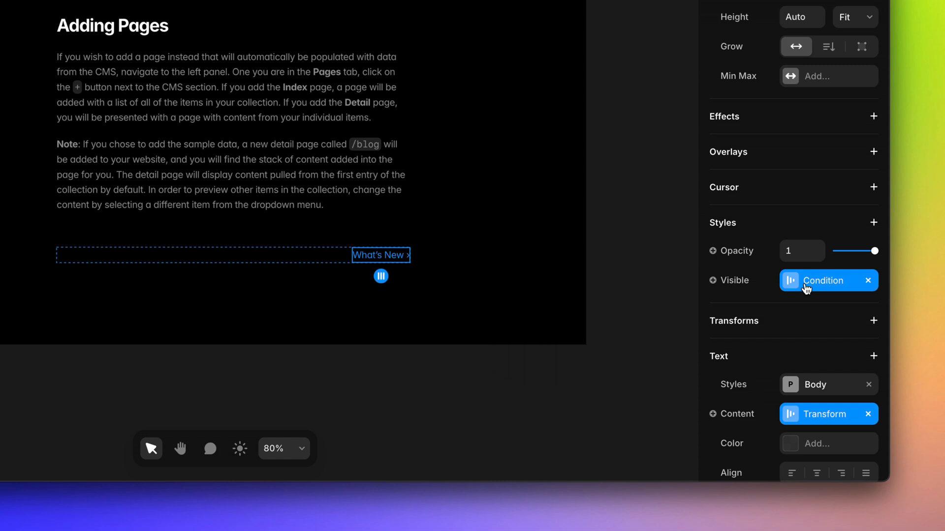
{"action": "left_click", "coordinate": [822, 414]}
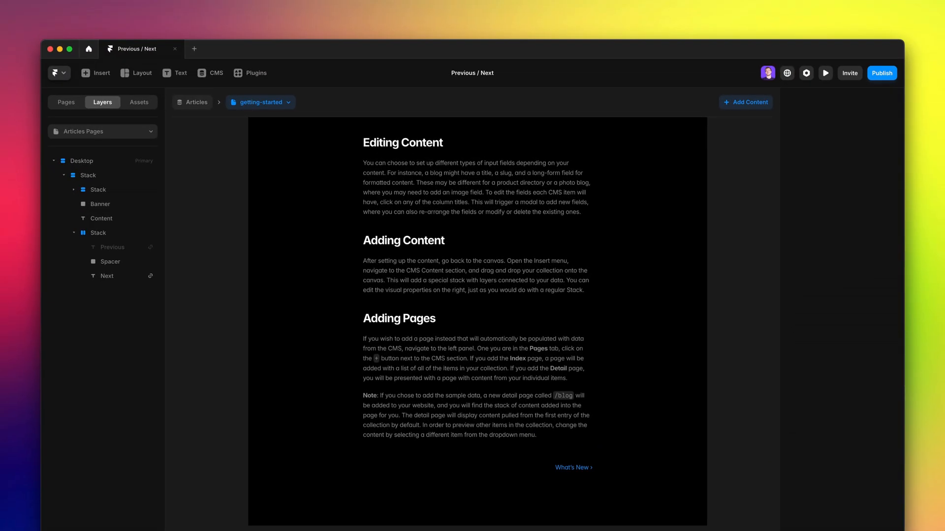
Step: Preview the page, step the next arrow to the last post, then step back one article
{"action": "left_click", "coordinate": [825, 72]}
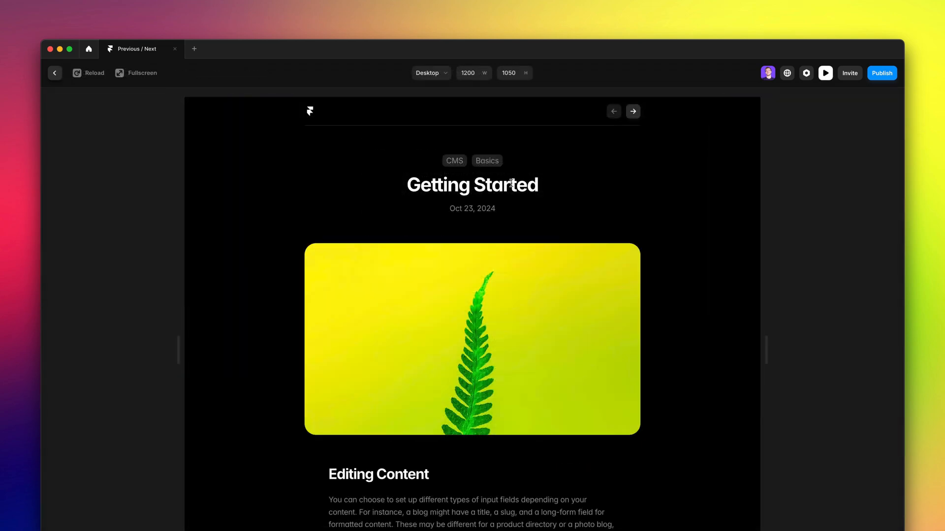
{"action": "left_click", "coordinate": [633, 111]}
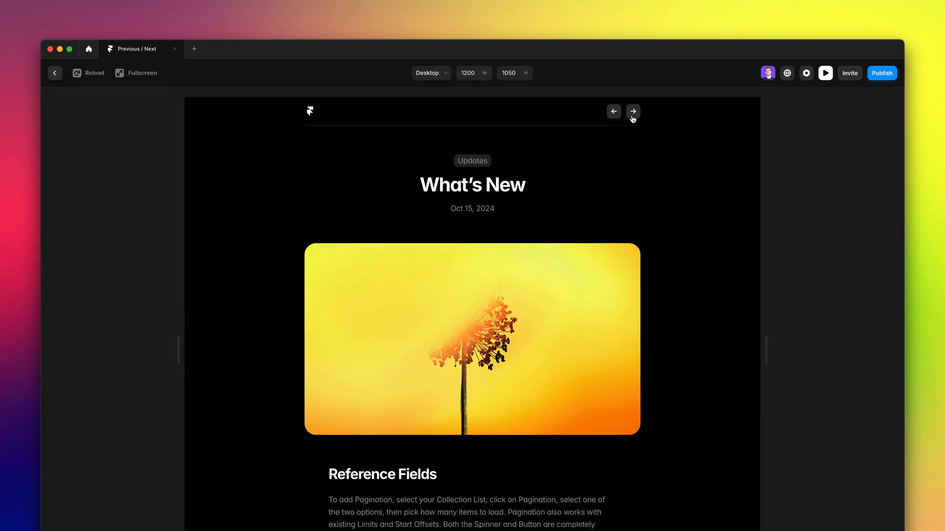
{"action": "left_click", "coordinate": [633, 111]}
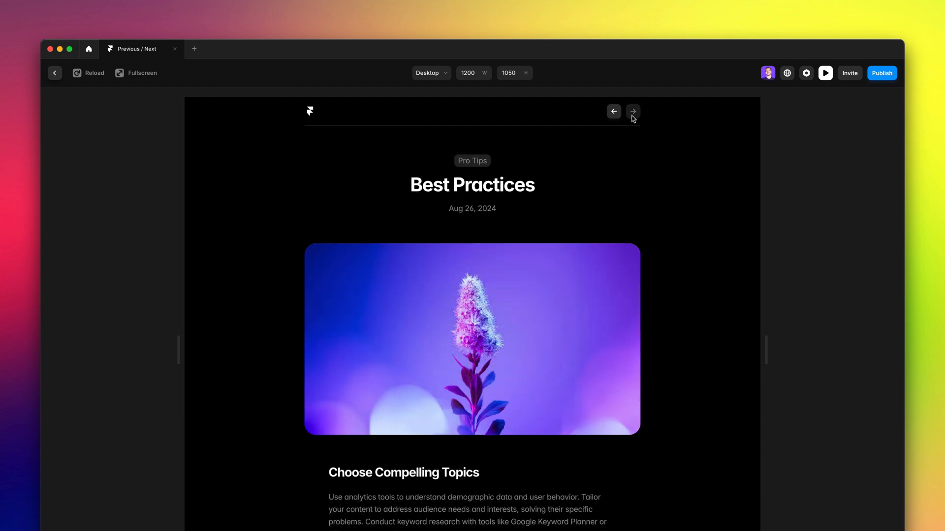
{"action": "left_click", "coordinate": [633, 111]}
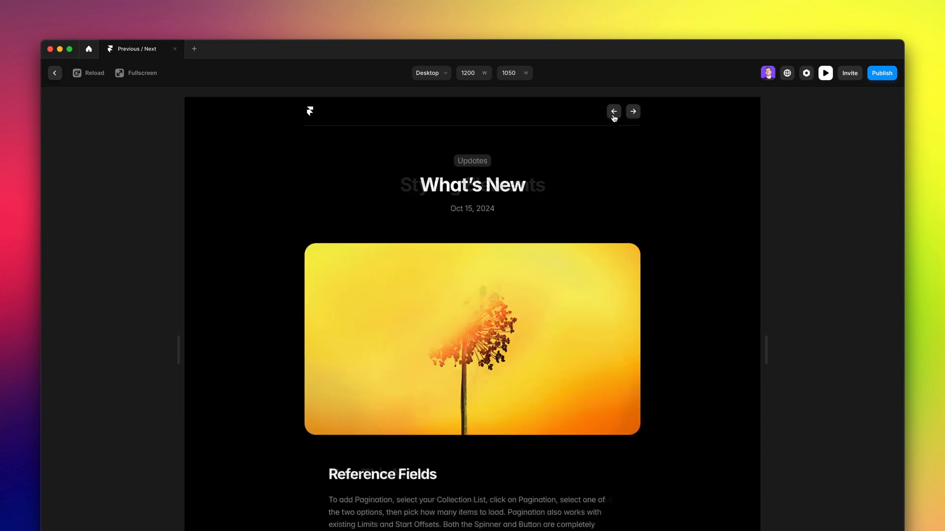
{"action": "left_click", "coordinate": [633, 111]}
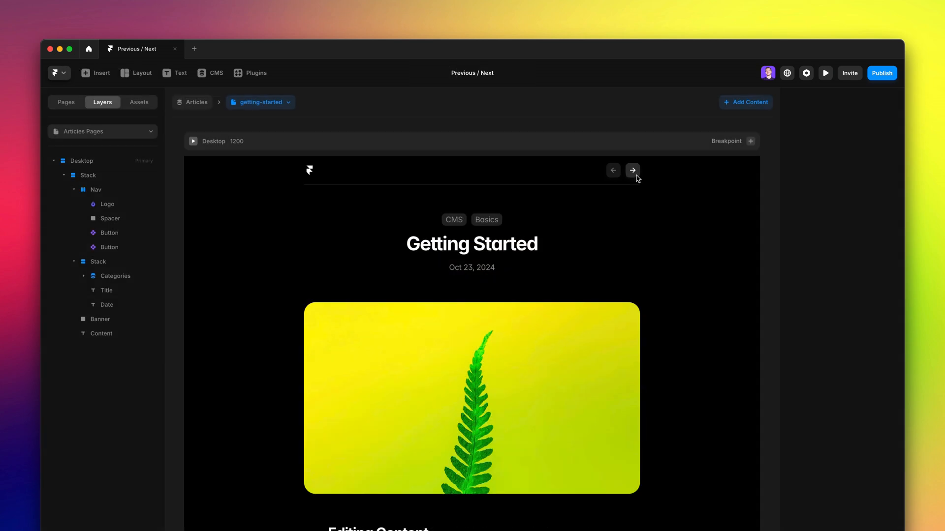
Step: Edit the arrow Button component and select its Enabled variant
{"action": "left_click", "coordinate": [632, 171]}
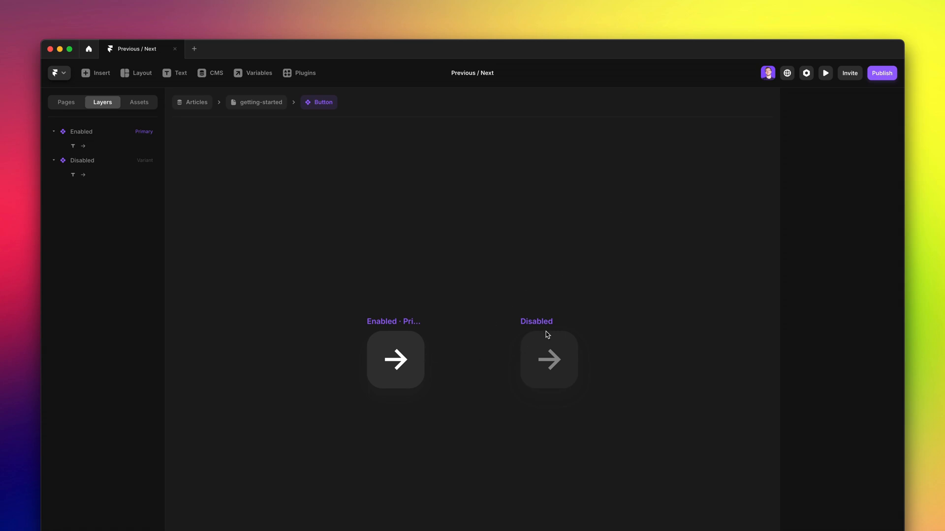
{"action": "left_click", "coordinate": [396, 360]}
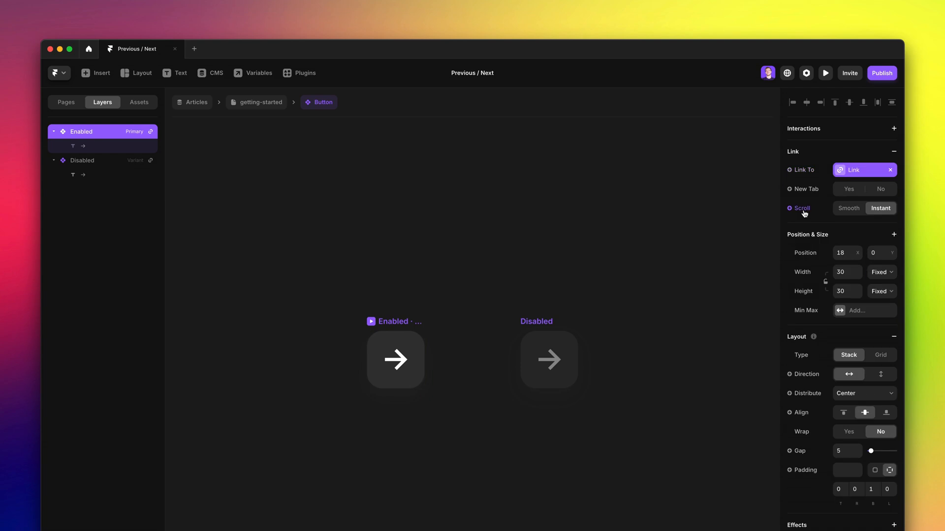
{"action": "left_click", "coordinate": [395, 360]}
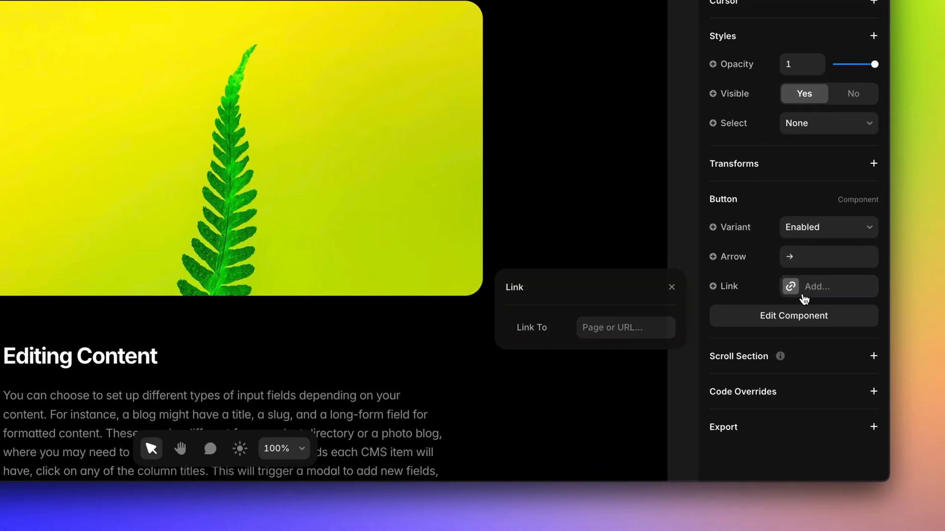
Step: Link the button to /blog/:slug with the slug set to the Next variable
{"action": "left_click", "coordinate": [625, 327]}
{"action": "type", "text": "/blog/:slug"}
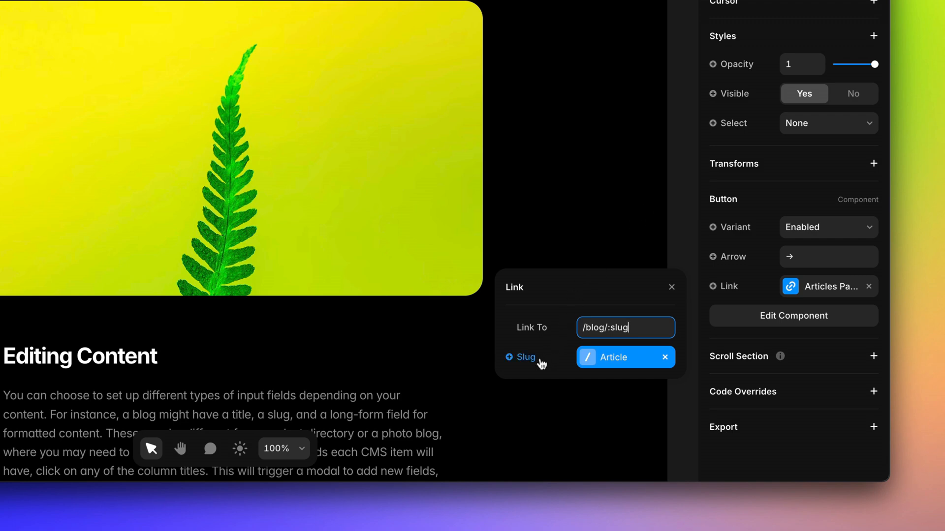
{"action": "left_click", "coordinate": [526, 357]}
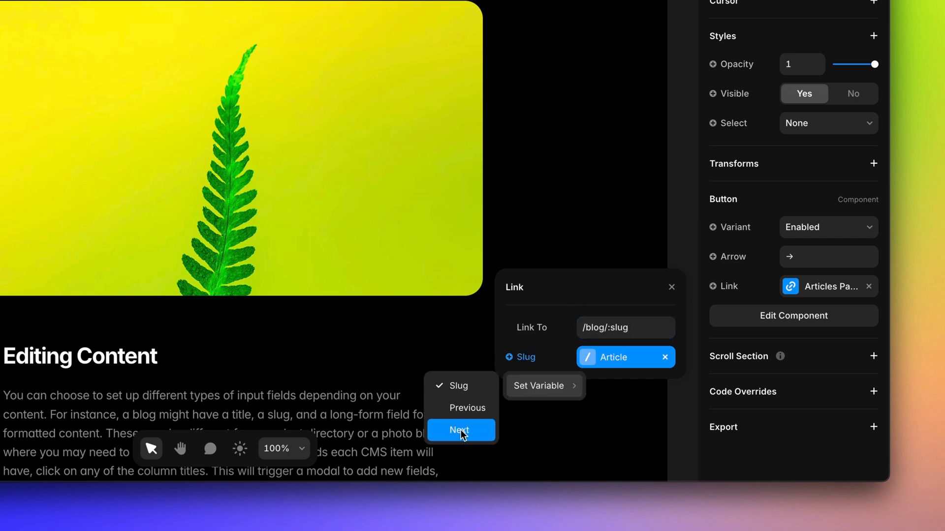
{"action": "left_click", "coordinate": [459, 430]}
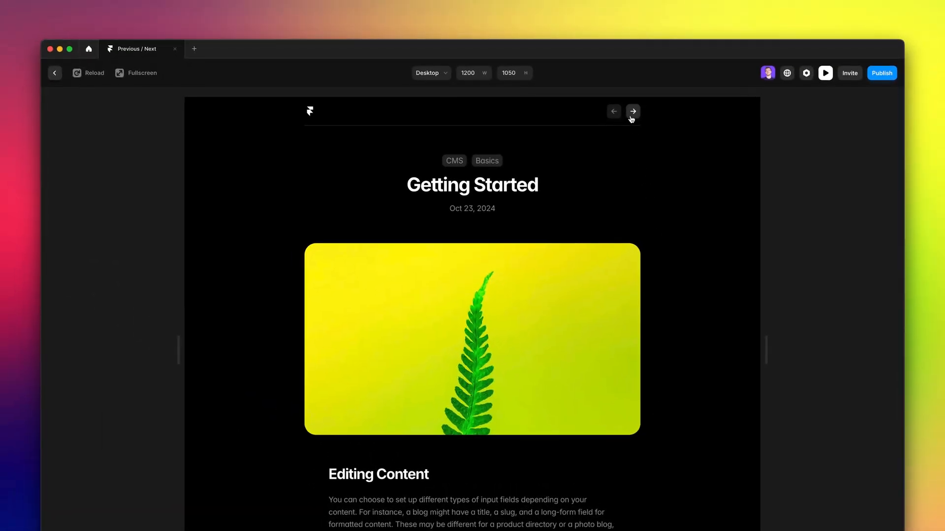
Step: Step the next arrow past Best Practices, landing on a Page Not Found screen
{"action": "left_click", "coordinate": [632, 111]}
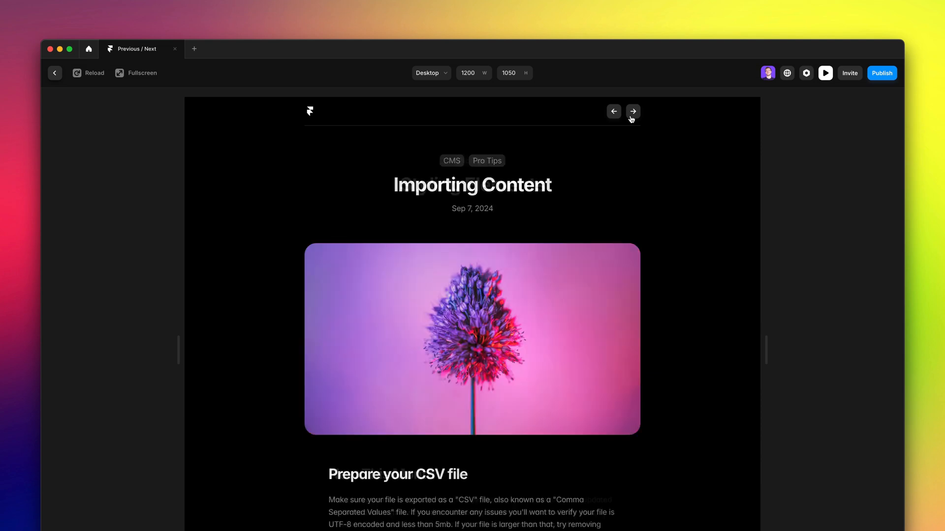
{"action": "left_click", "coordinate": [633, 111]}
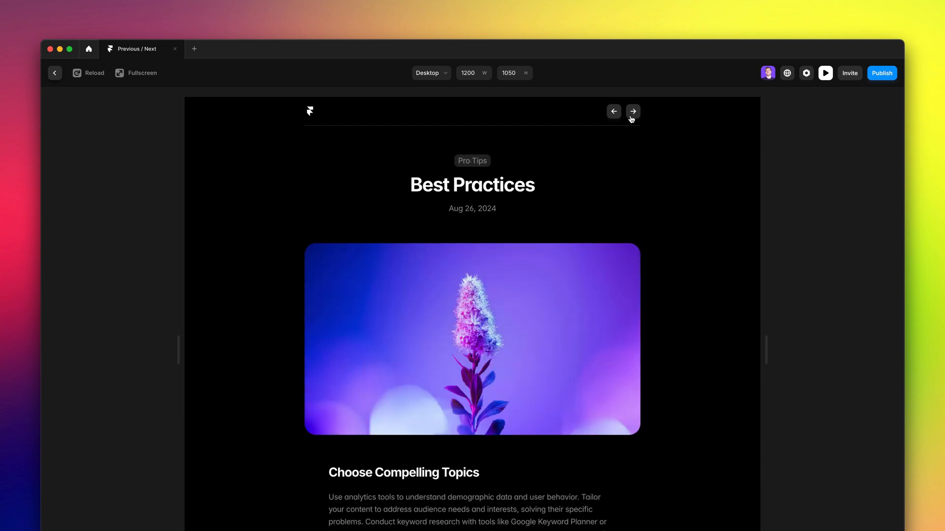
{"action": "left_click", "coordinate": [632, 111]}
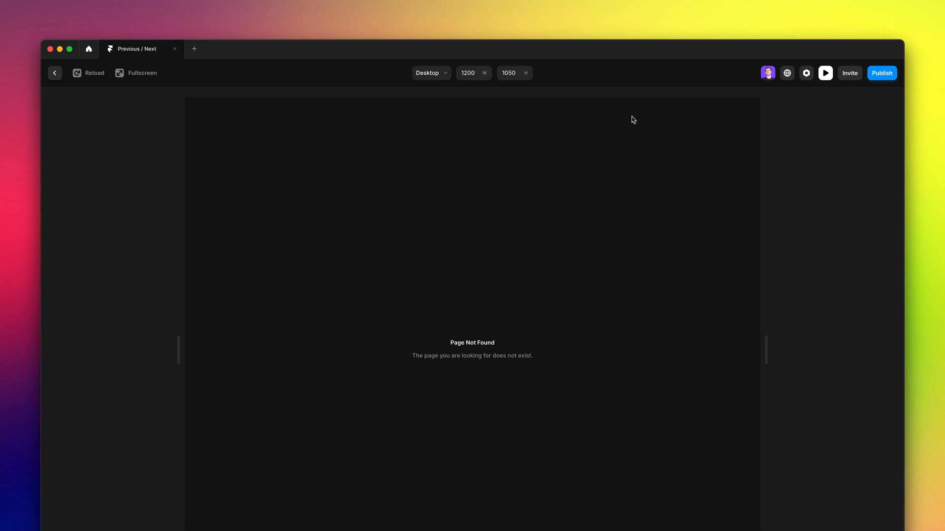
{"action": "mouse_move", "coordinate": [630, 122]}
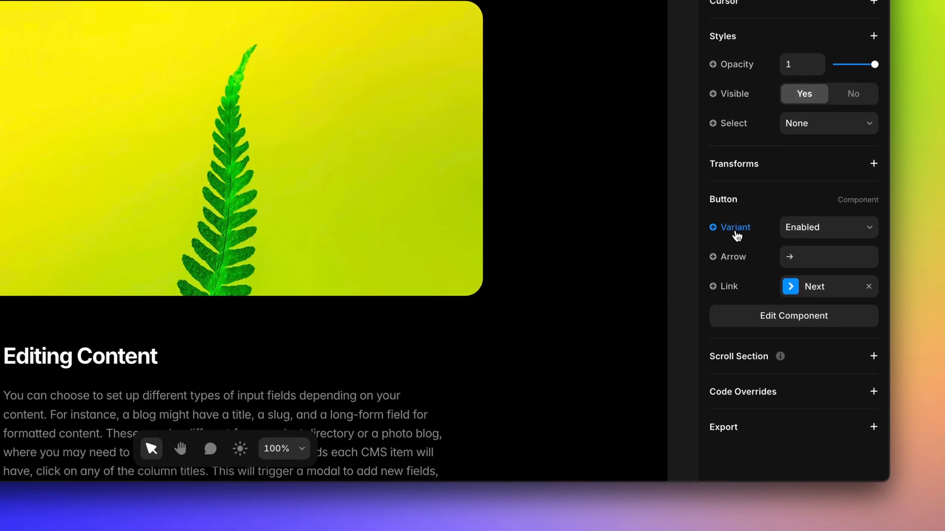
Step: Bind the button variant to Next Is Set, showing Disabled when no next article exists
{"action": "left_click", "coordinate": [828, 287]}
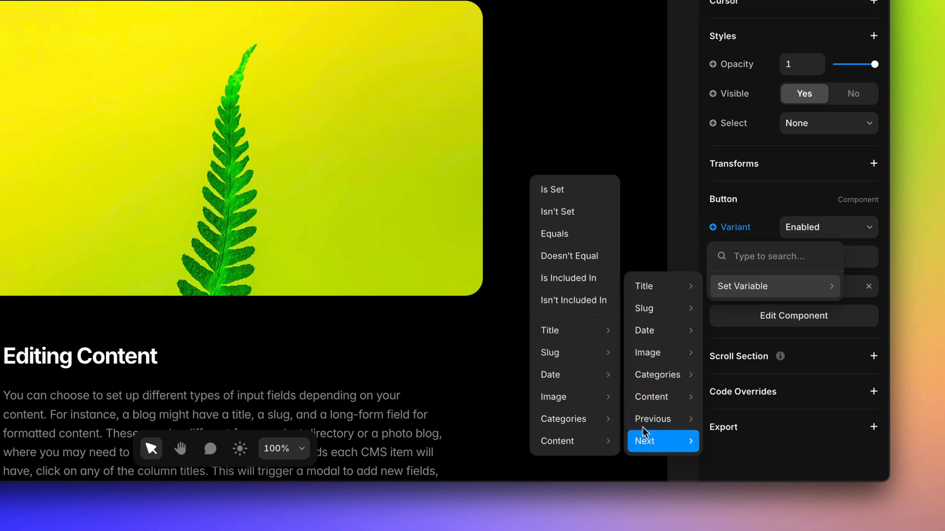
{"action": "left_click", "coordinate": [644, 441]}
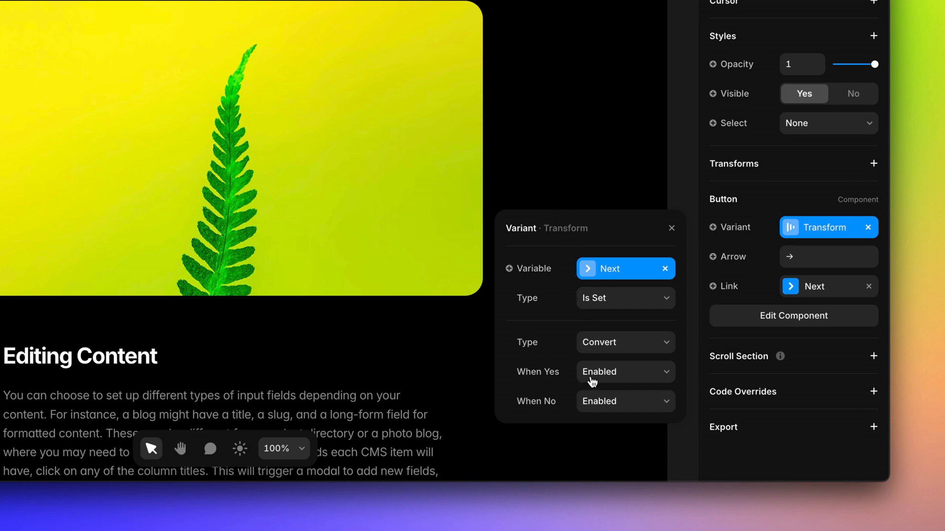
{"action": "left_click", "coordinate": [625, 402]}
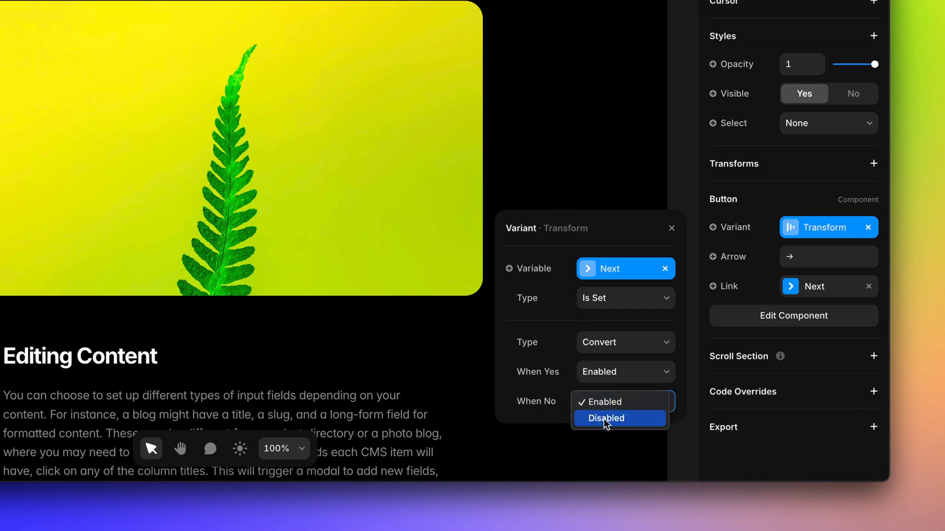
{"action": "left_click", "coordinate": [604, 419]}
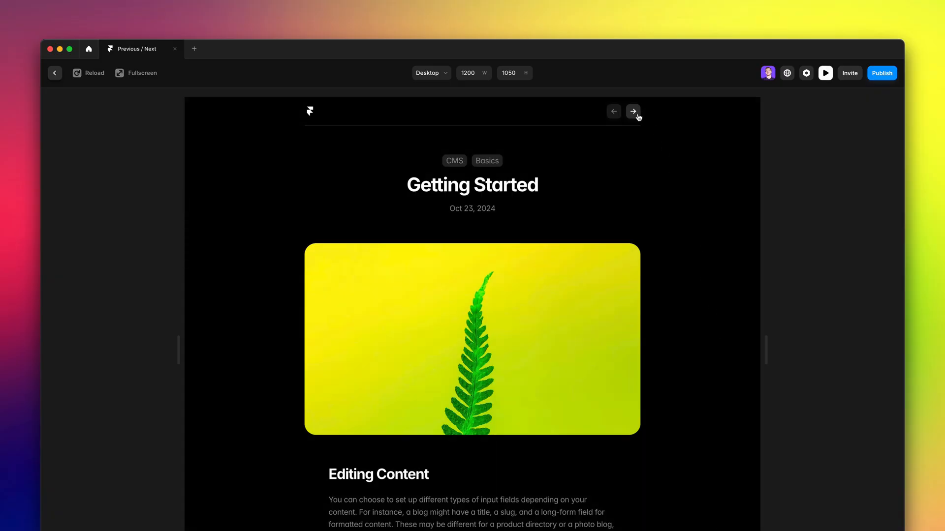
Step: Advance through Importing Content to Best Practices, where the next arrow is disabled
{"action": "left_click", "coordinate": [633, 111]}
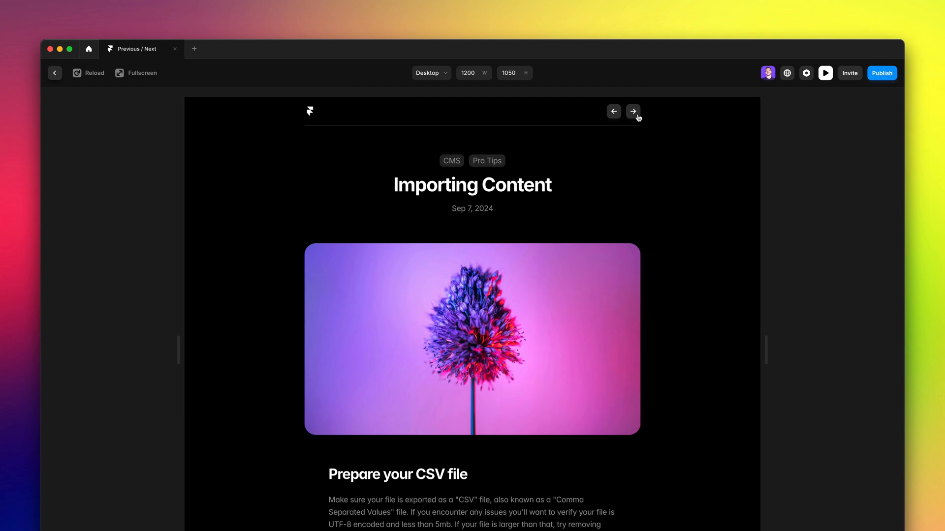
{"action": "left_click", "coordinate": [633, 111]}
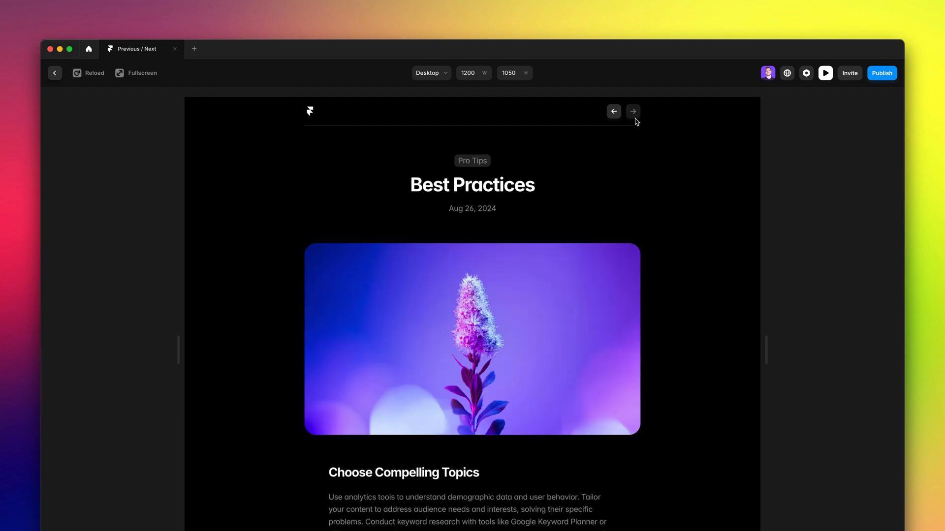
{"action": "mouse_move", "coordinate": [812, 294]}
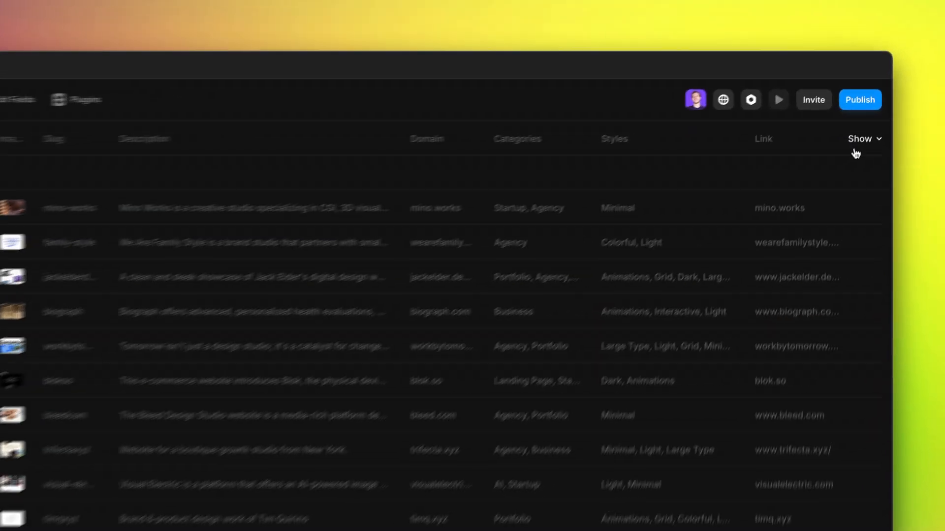
Step: In the Show list, hide Slug and Description and show Avatar, Author, Created and Edited
{"action": "left_click", "coordinate": [859, 139]}
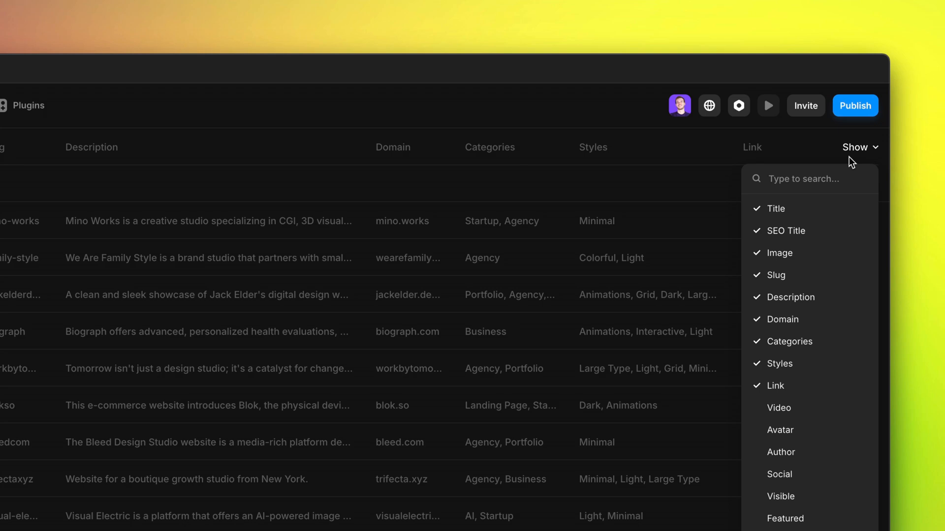
{"action": "left_click", "coordinate": [791, 297]}
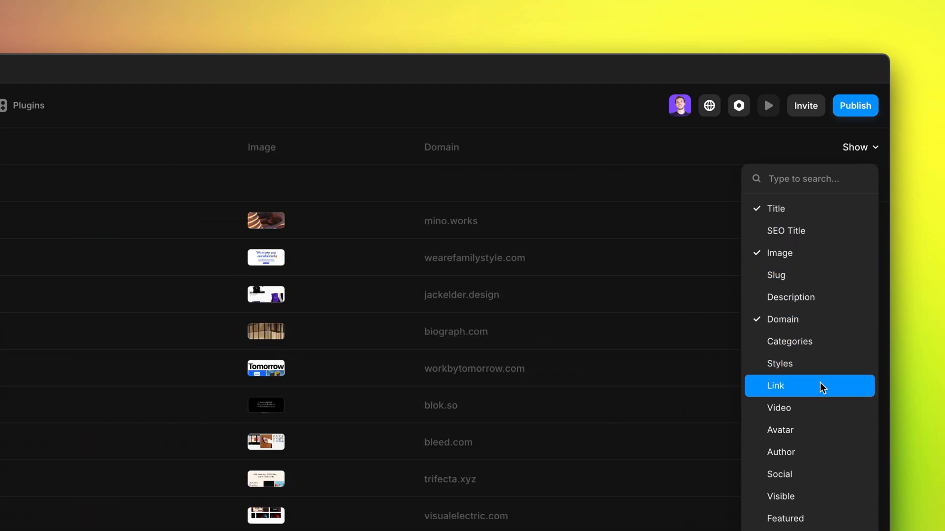
{"action": "left_click", "coordinate": [780, 430]}
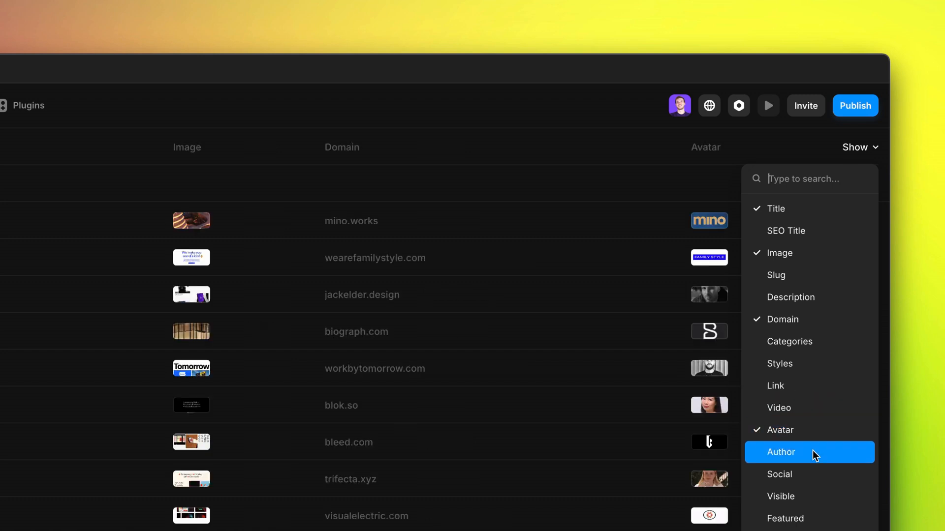
{"action": "left_click", "coordinate": [780, 453]}
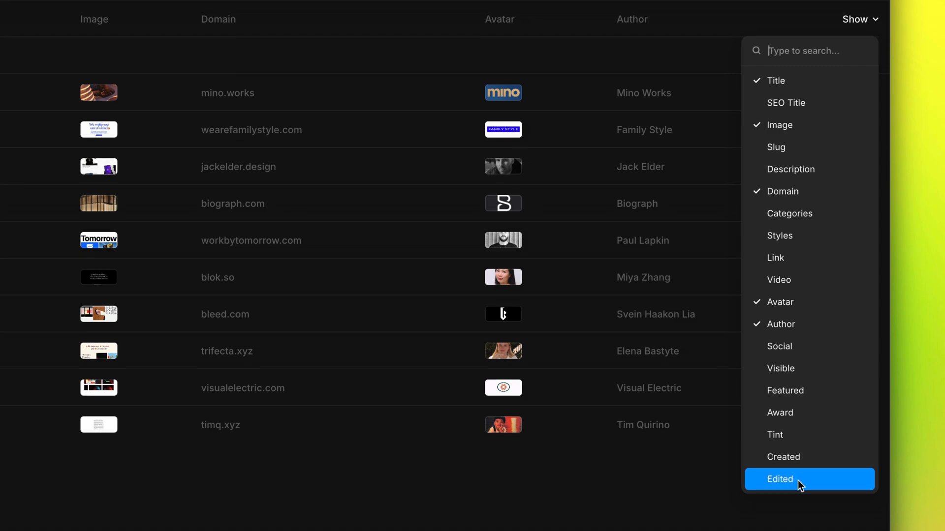
{"action": "left_click", "coordinate": [783, 456]}
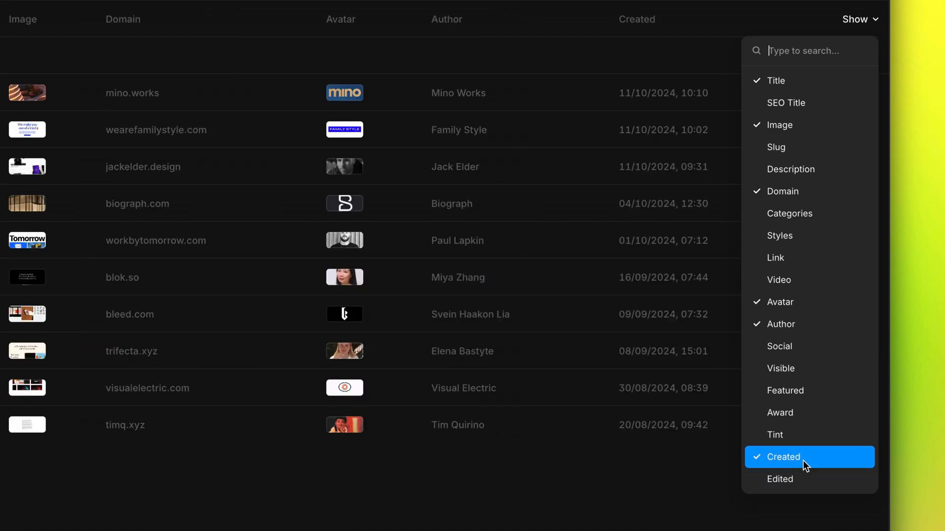
{"action": "left_click", "coordinate": [780, 479]}
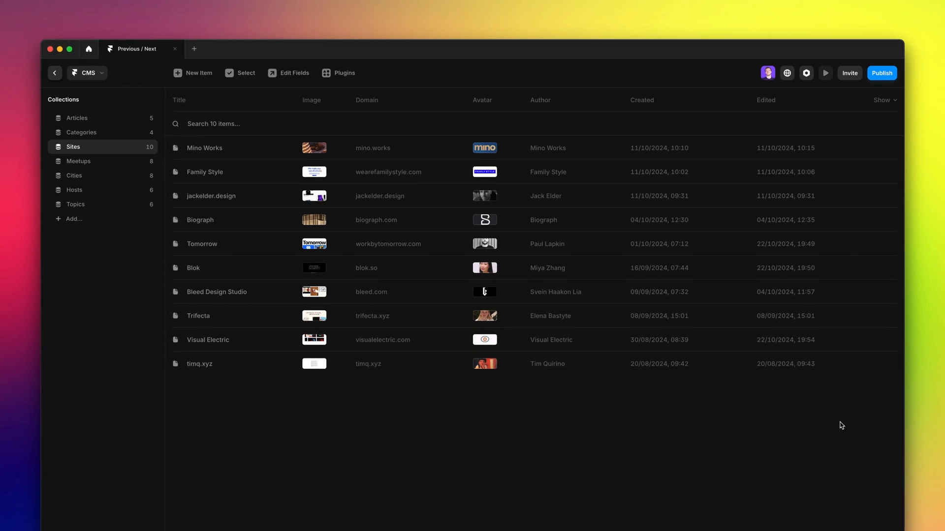
Step: Sort the Sites table by Created date, first oldest-to-newest, then reversed to newest first
{"action": "left_click", "coordinate": [641, 100]}
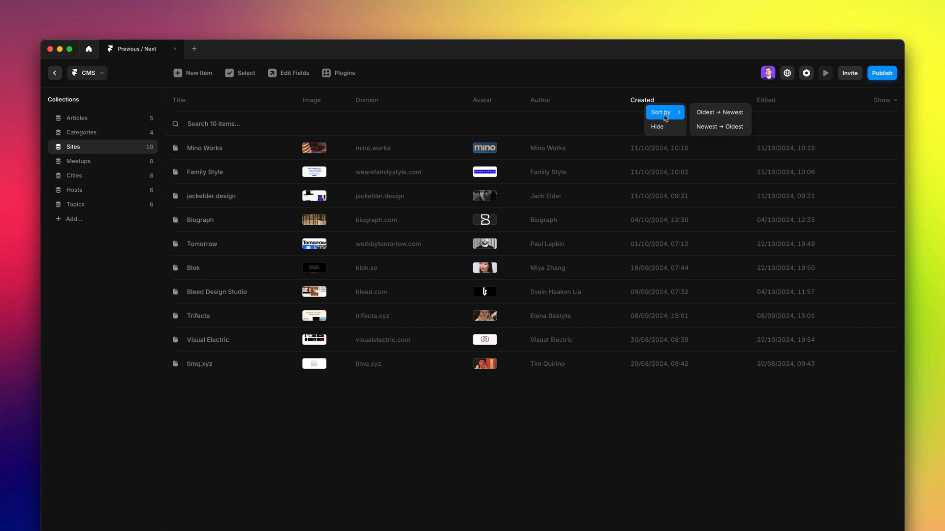
{"action": "left_click", "coordinate": [719, 112]}
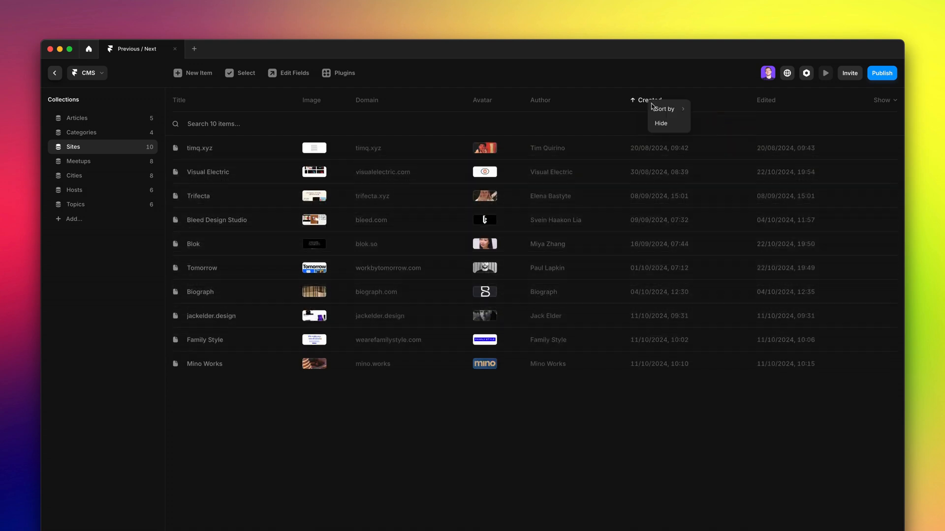
{"action": "left_click", "coordinate": [646, 100]}
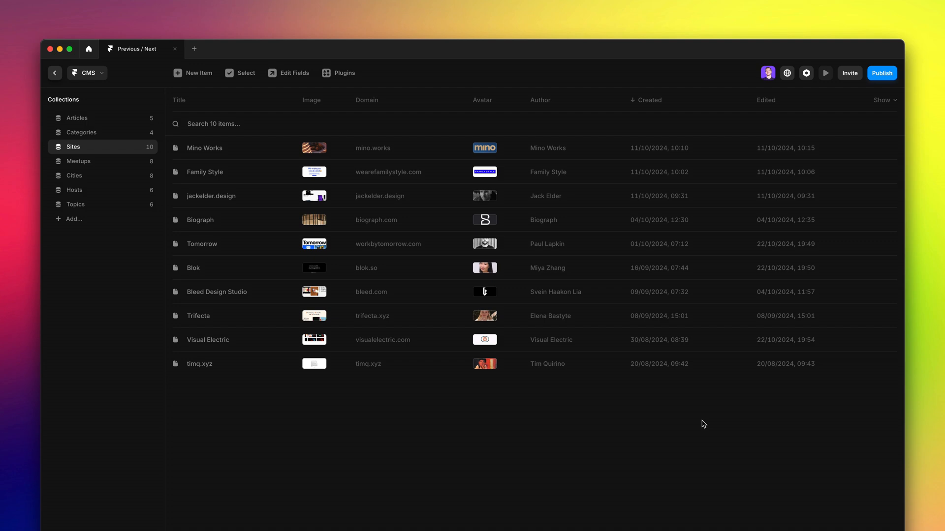
{"action": "mouse_move", "coordinate": [665, 381]}
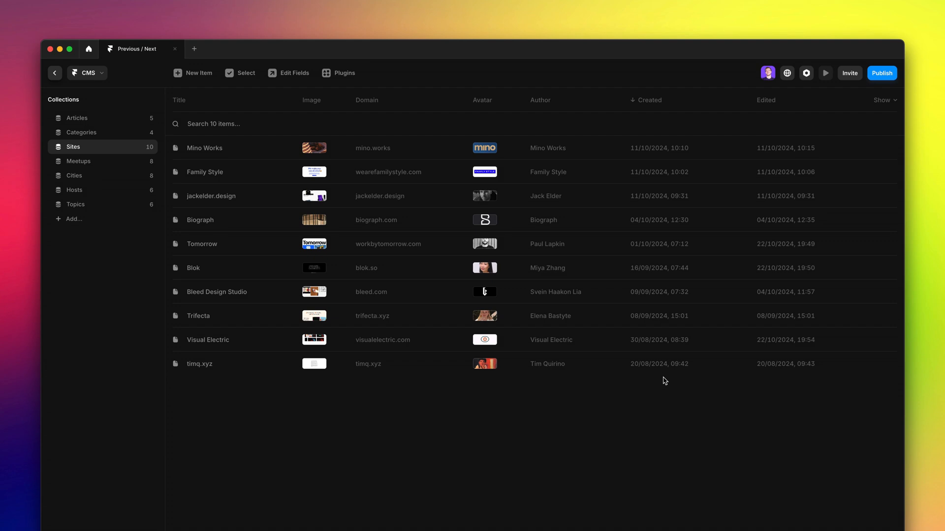
{"action": "mouse_move", "coordinate": [751, 495]}
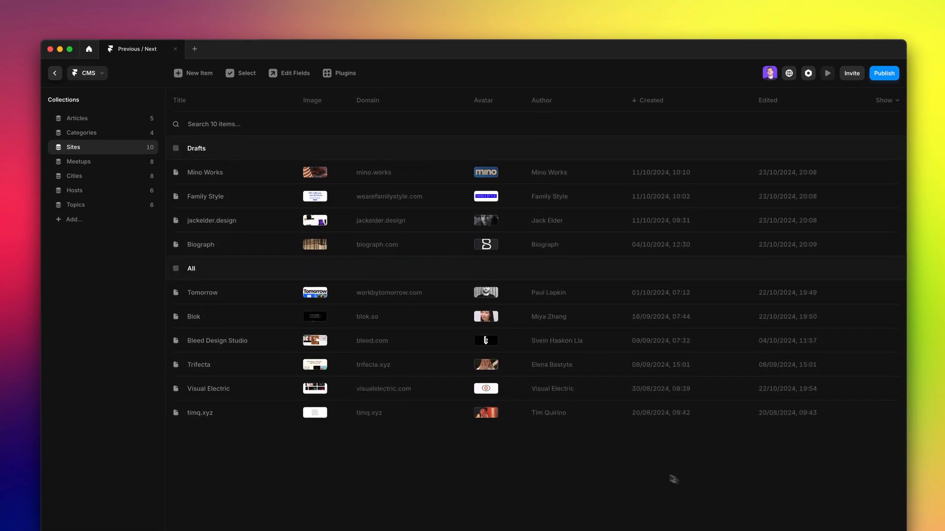
Step: Undraft all four Drafts-group items (Mino Works through Biograph) and move to the Meetups collection
{"action": "left_click", "coordinate": [176, 149]}
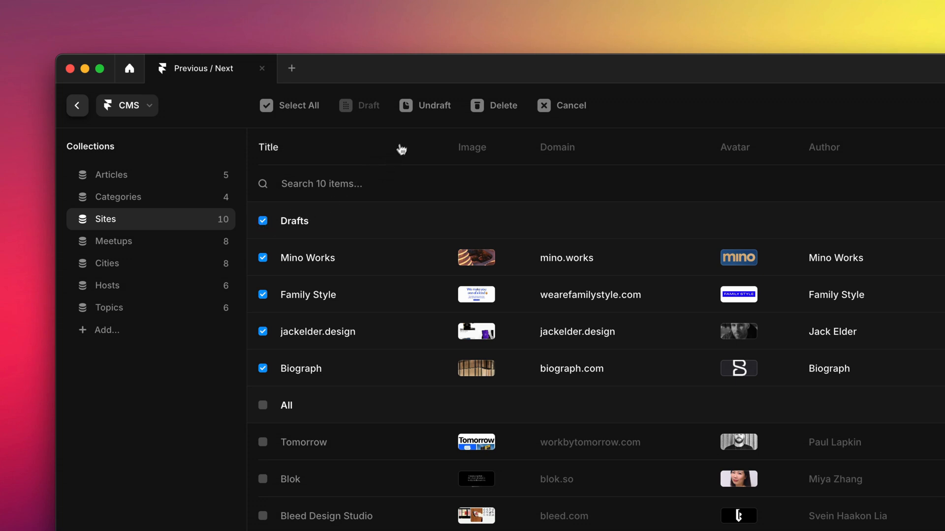
{"action": "left_click", "coordinate": [560, 105]}
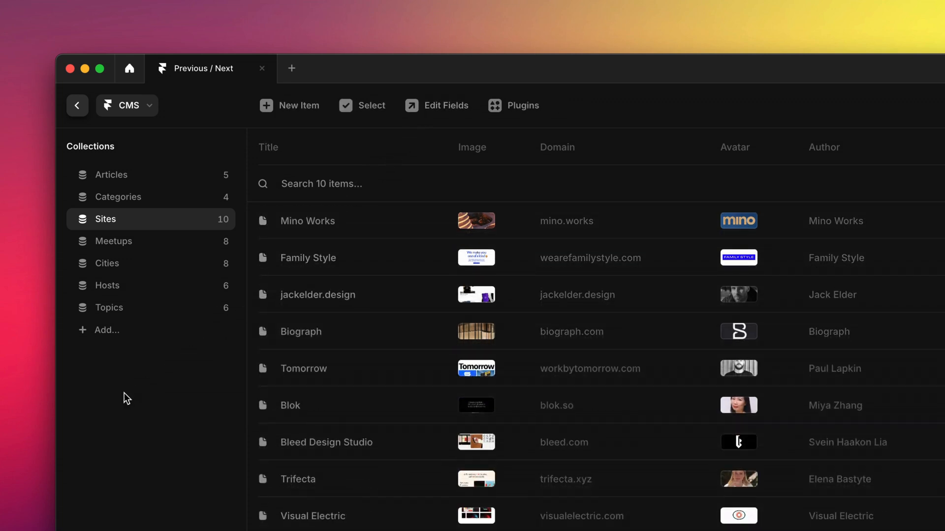
{"action": "right_click", "coordinate": [123, 398]}
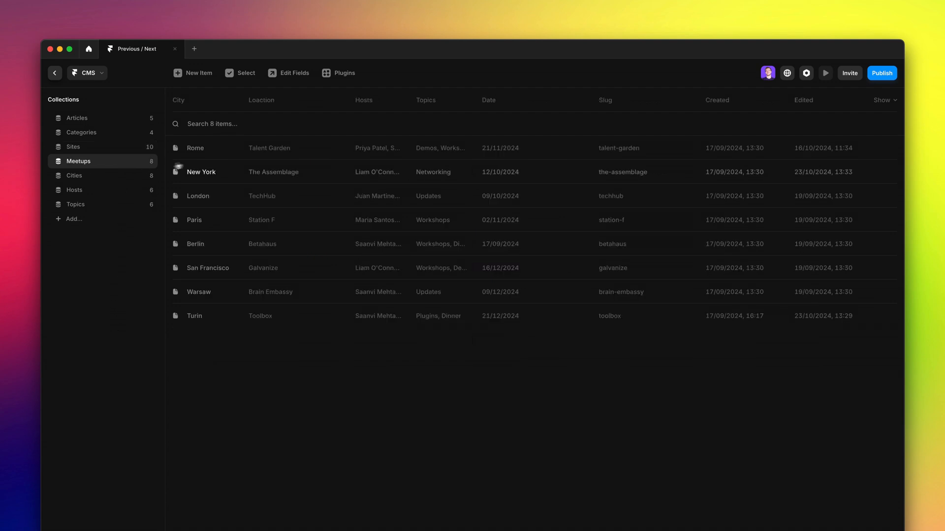
{"action": "left_click", "coordinate": [194, 148]}
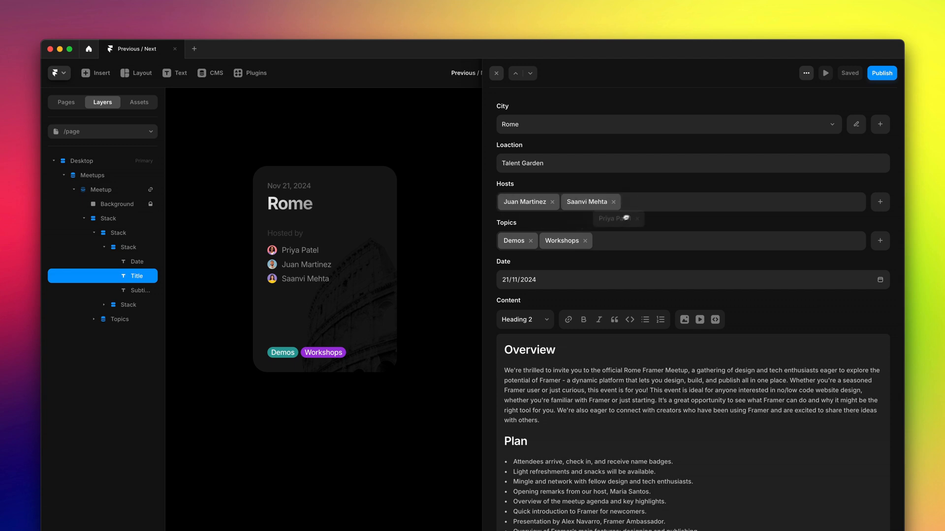
{"action": "left_click_drag", "start_coordinate": [618, 218], "coordinate": [647, 202]}
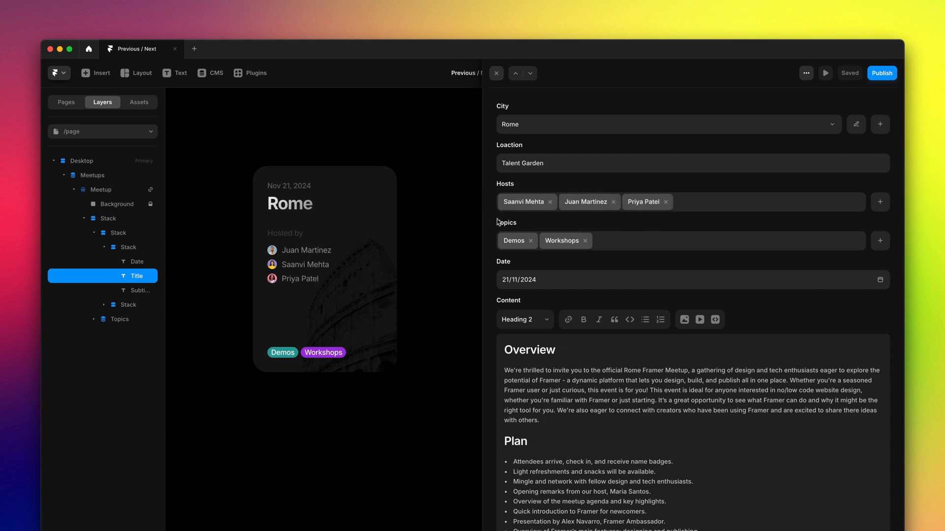